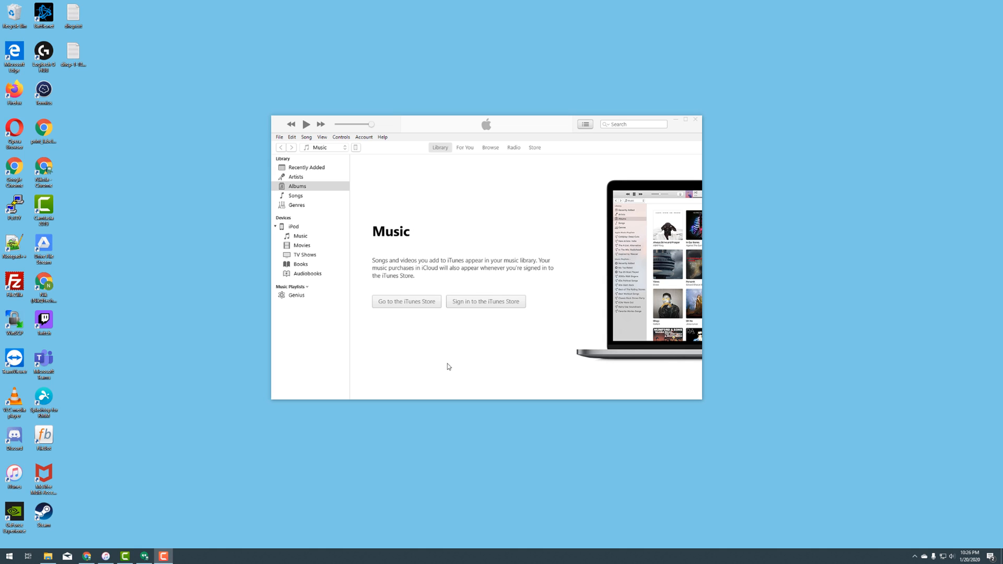
mouse_move(446, 350)
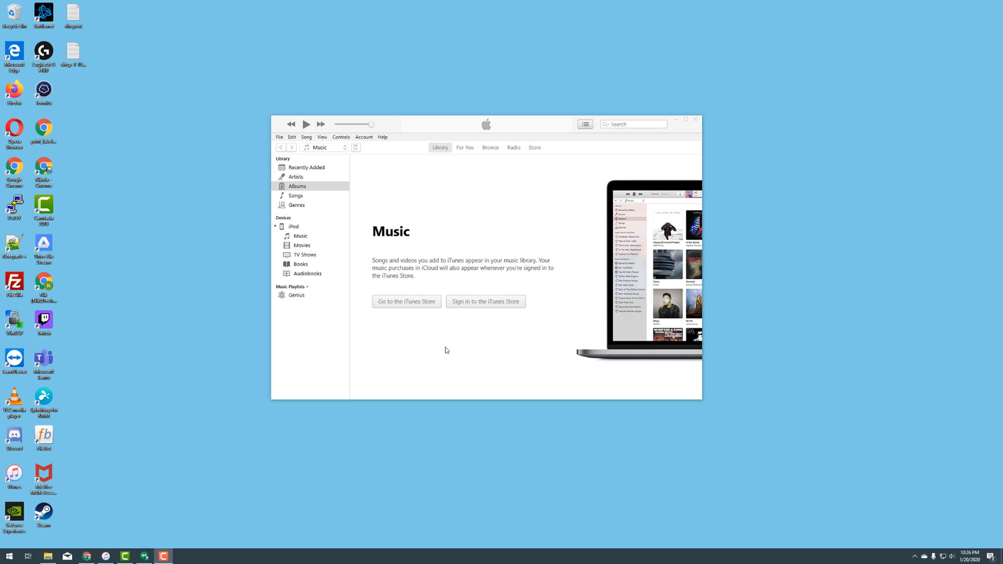
mouse_move(440, 353)
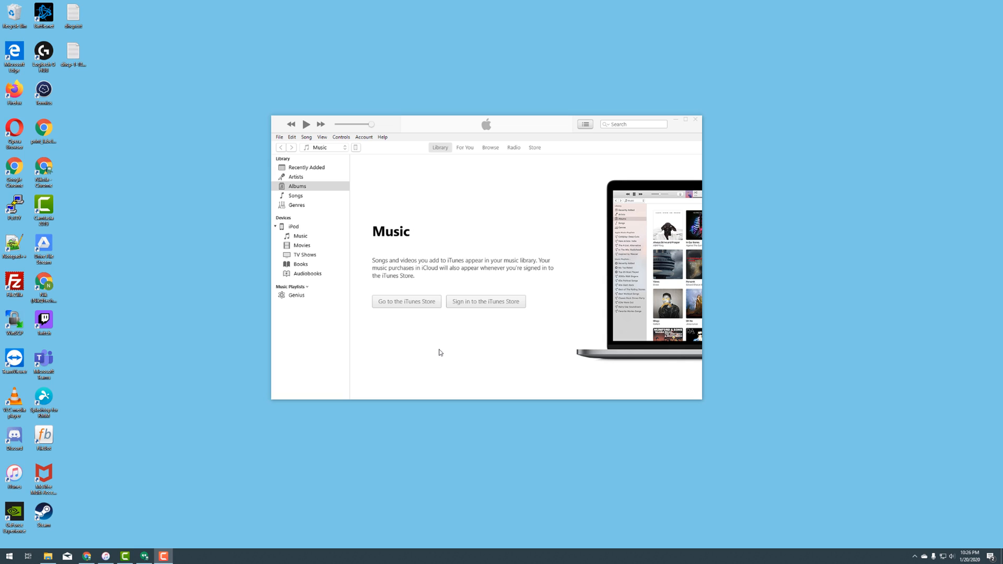
mouse_move(439, 352)
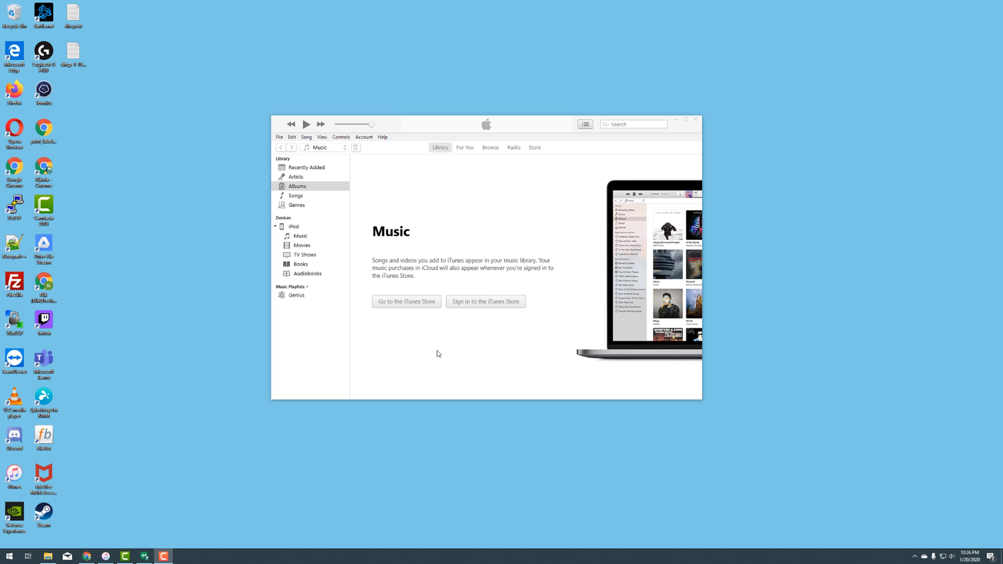
mouse_move(452, 337)
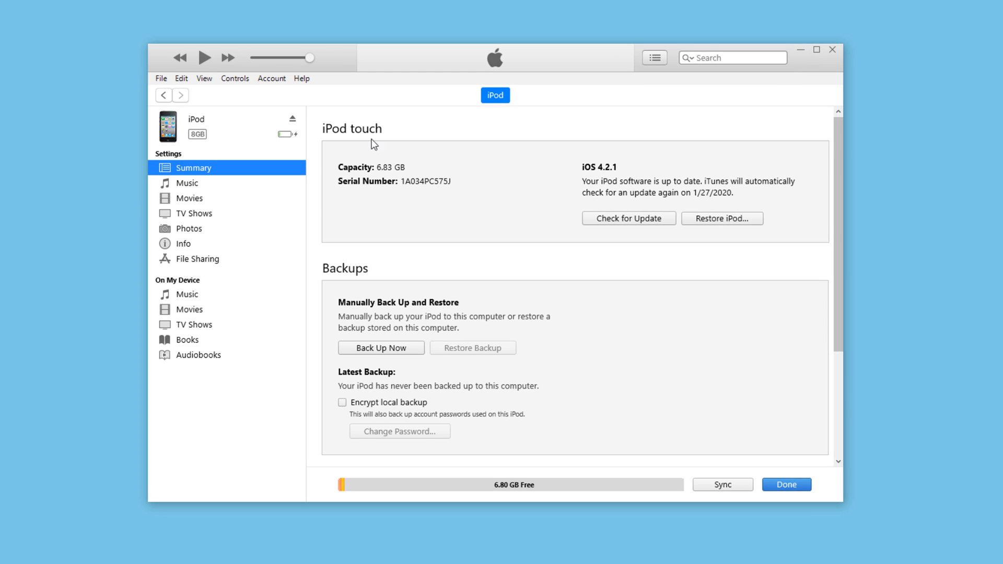
mouse_move(389, 346)
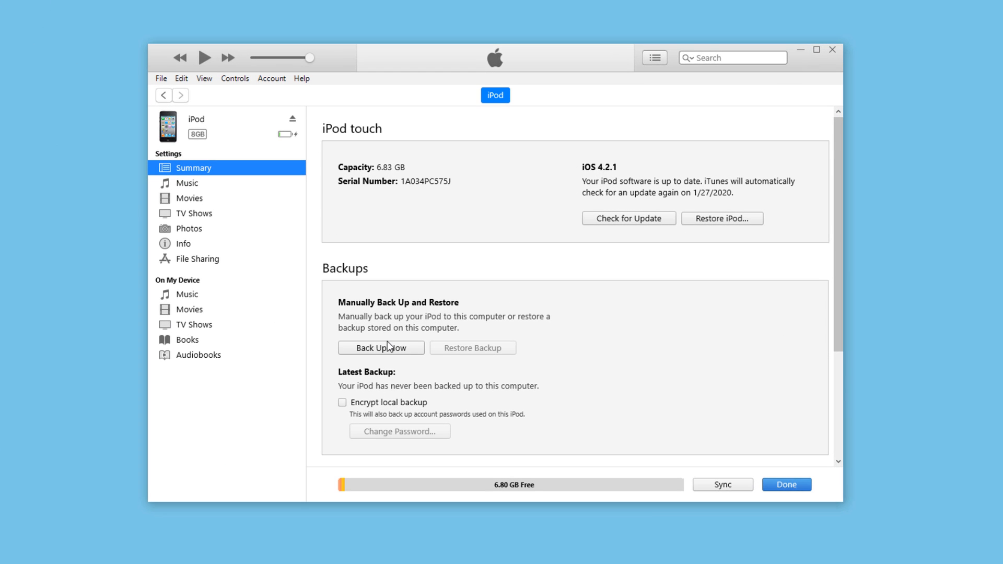
mouse_move(383, 353)
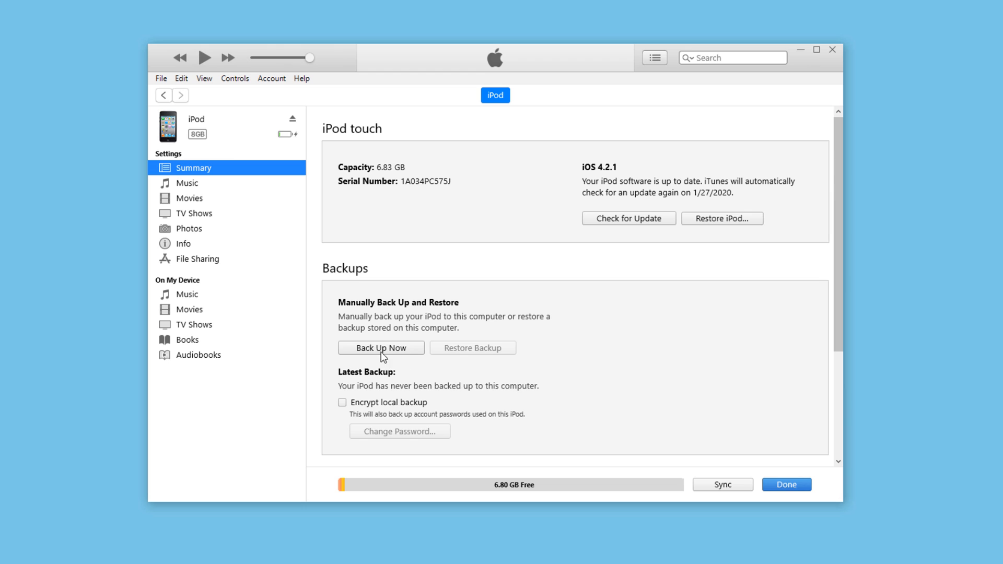
mouse_move(397, 359)
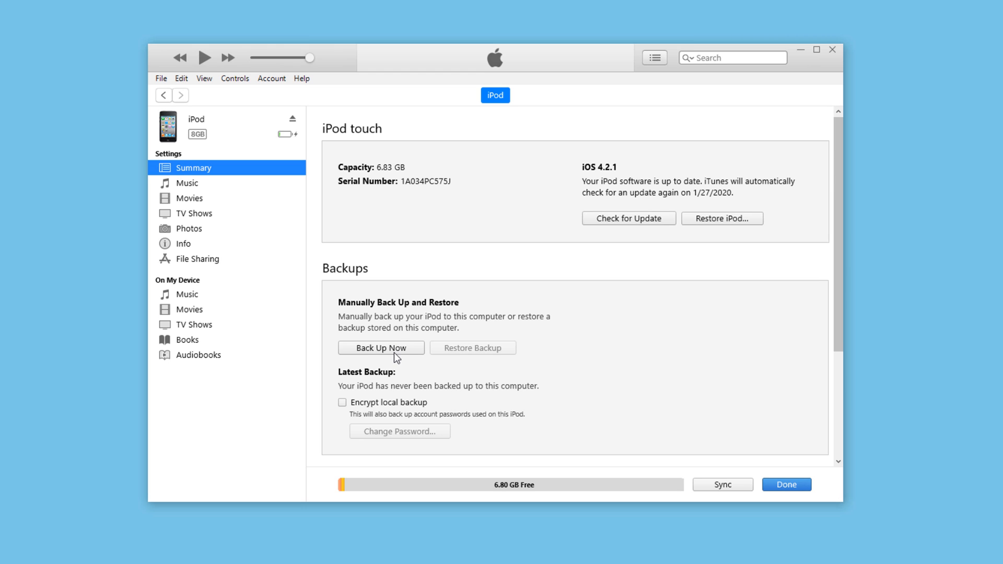
mouse_move(197, 428)
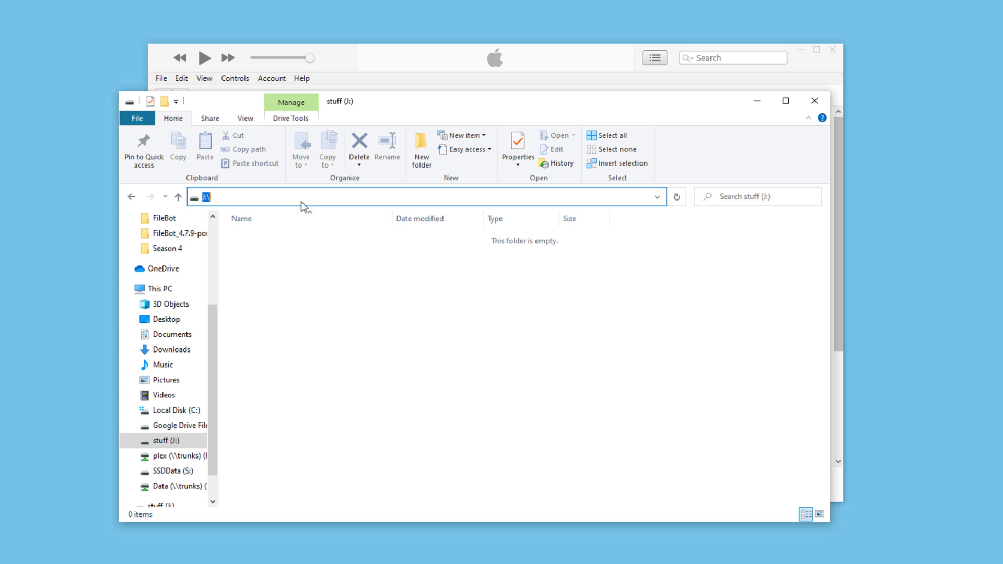
Step: Jump to the roaming app data folder via %appdata% in the address bar
type("%")
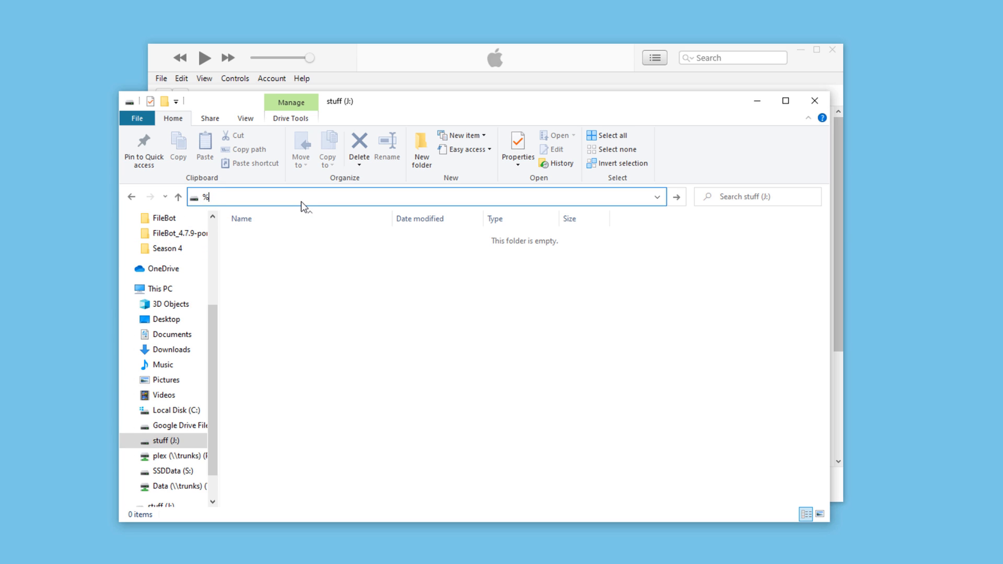
type("appdata")
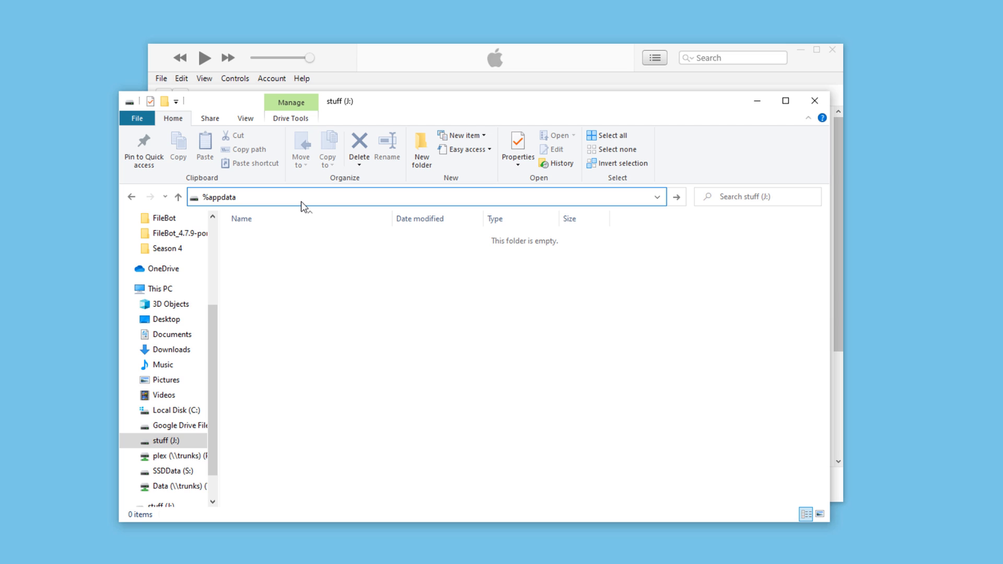
type("%")
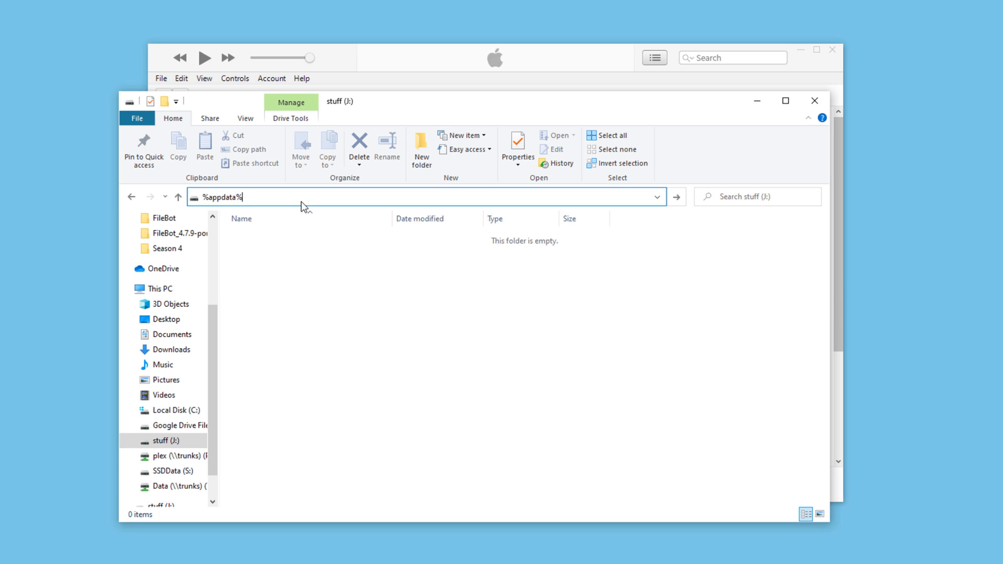
key("Enter")
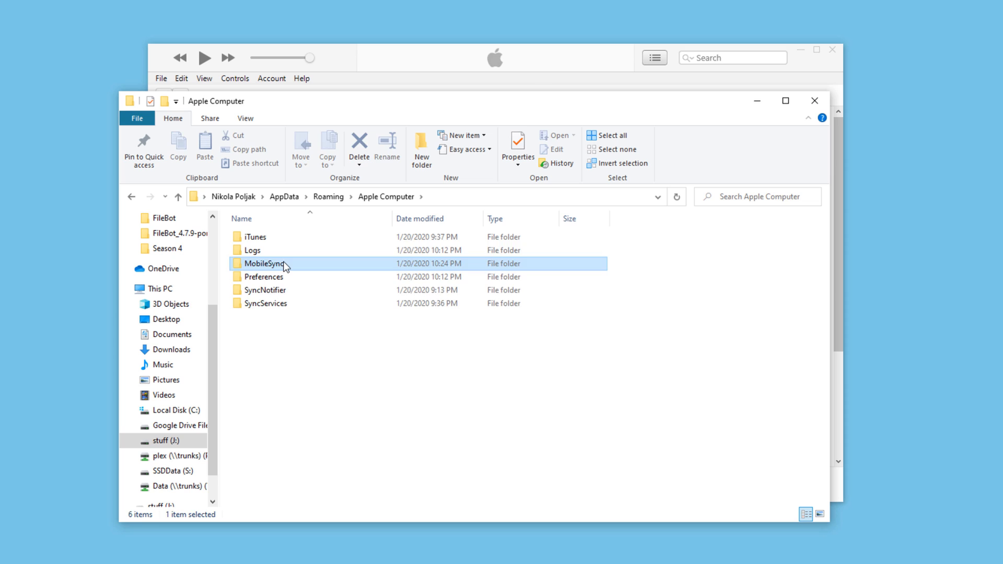
Step: Look inside MobileSync's empty Backup folder and return to MobileSync
double_click(275, 263)
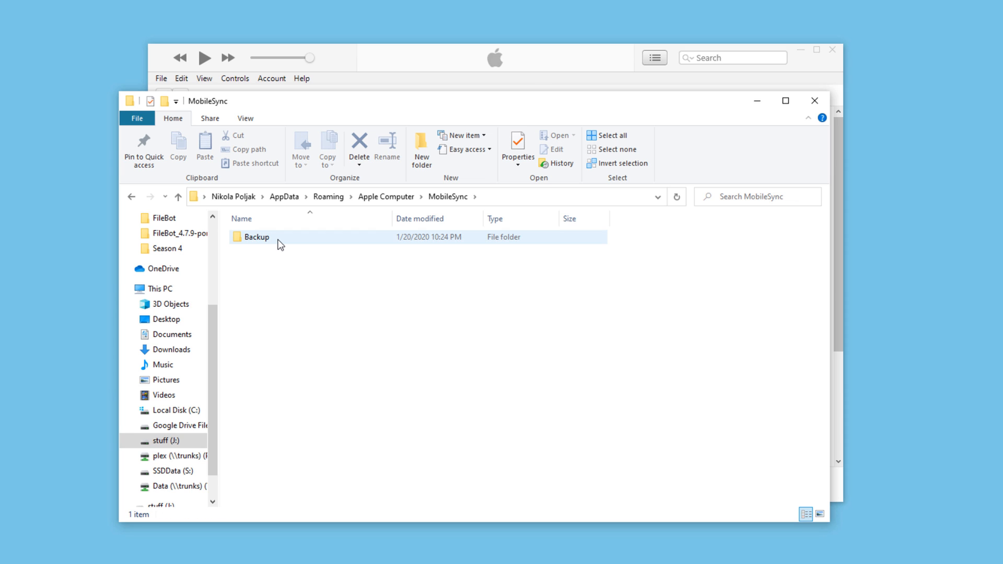
double_click(257, 237)
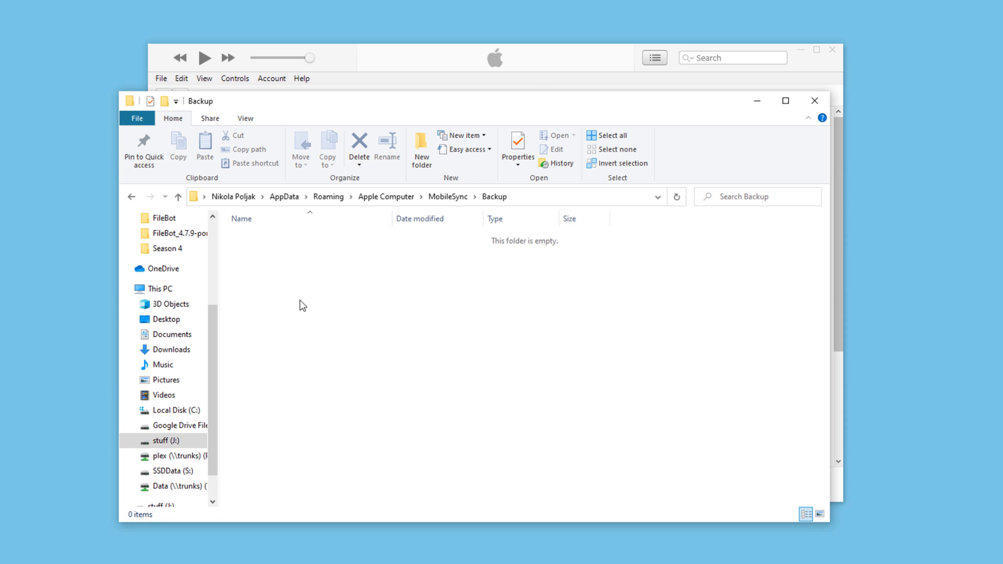
left_click(181, 197)
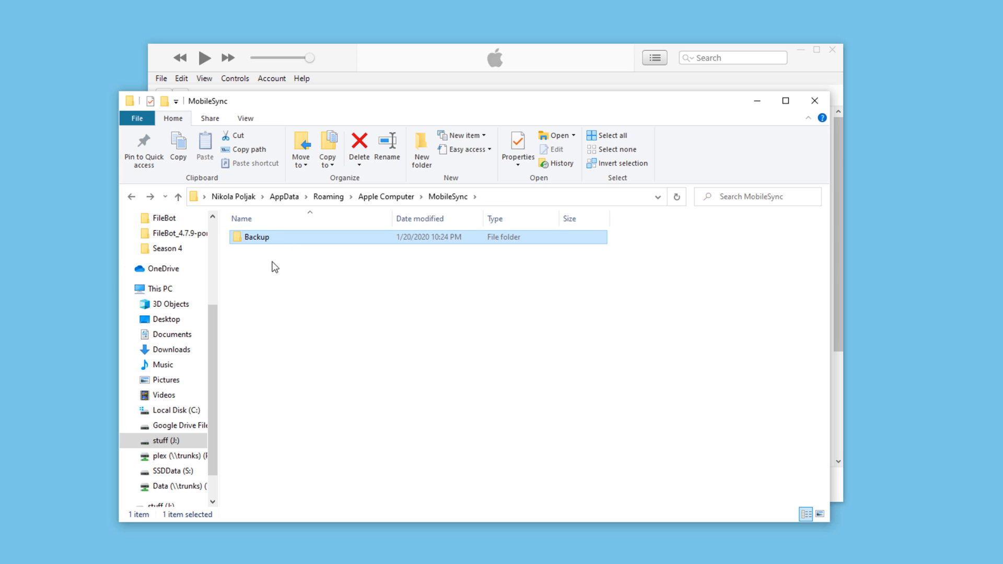
mouse_move(257, 261)
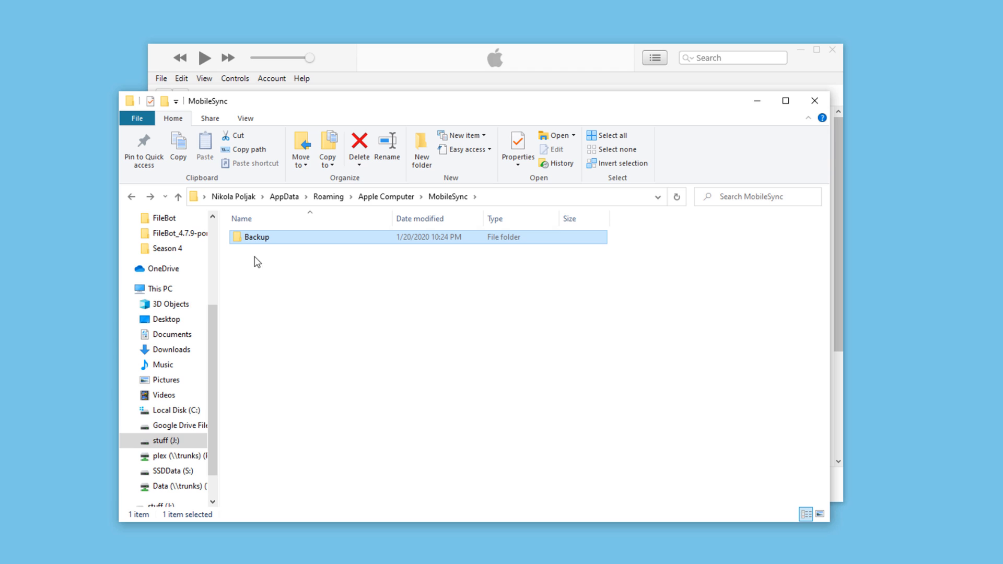
mouse_move(273, 260)
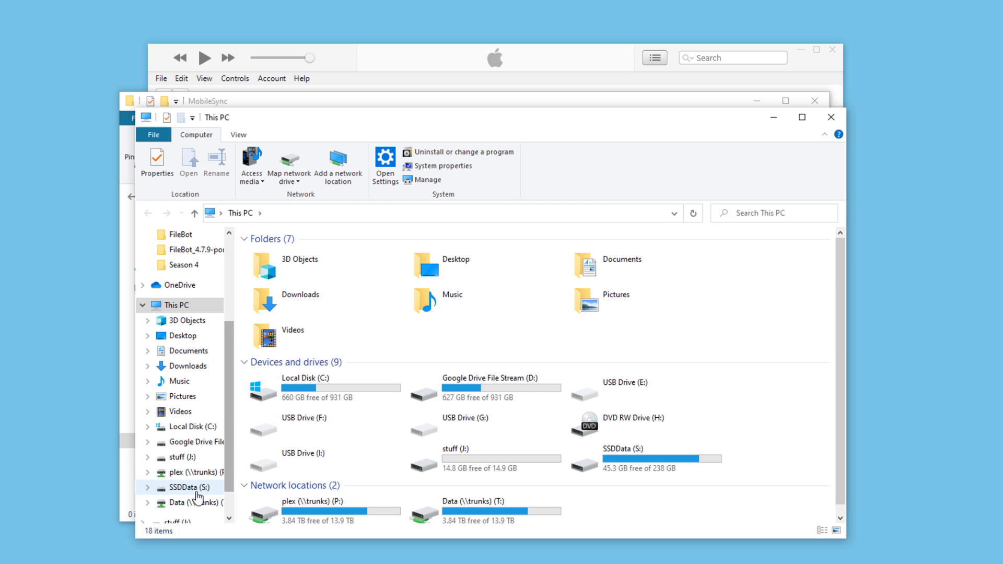
Step: Create an itunesbackup folder on the stuff (J:) drive and go into it
left_click(185, 457)
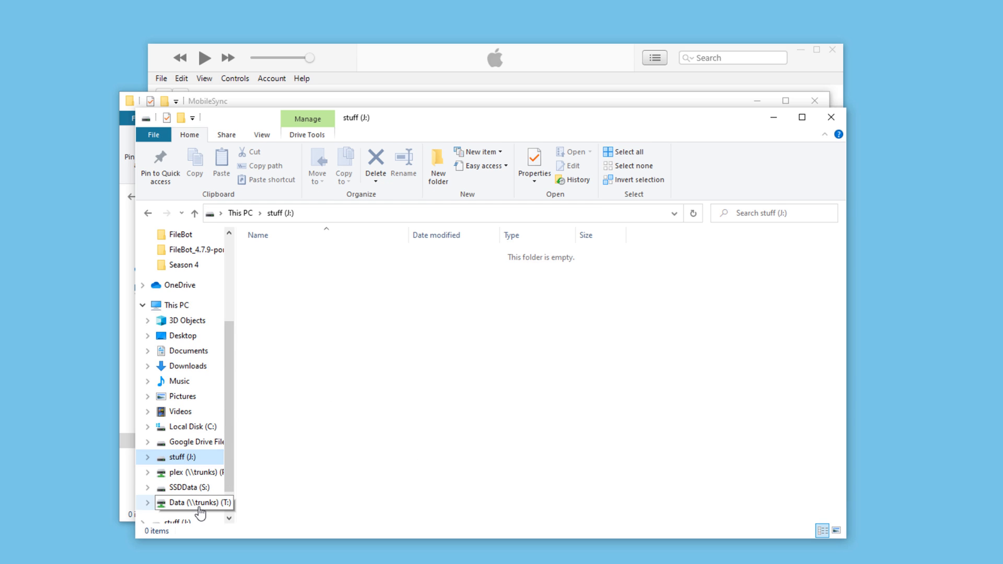
mouse_move(272, 221)
type("itune")
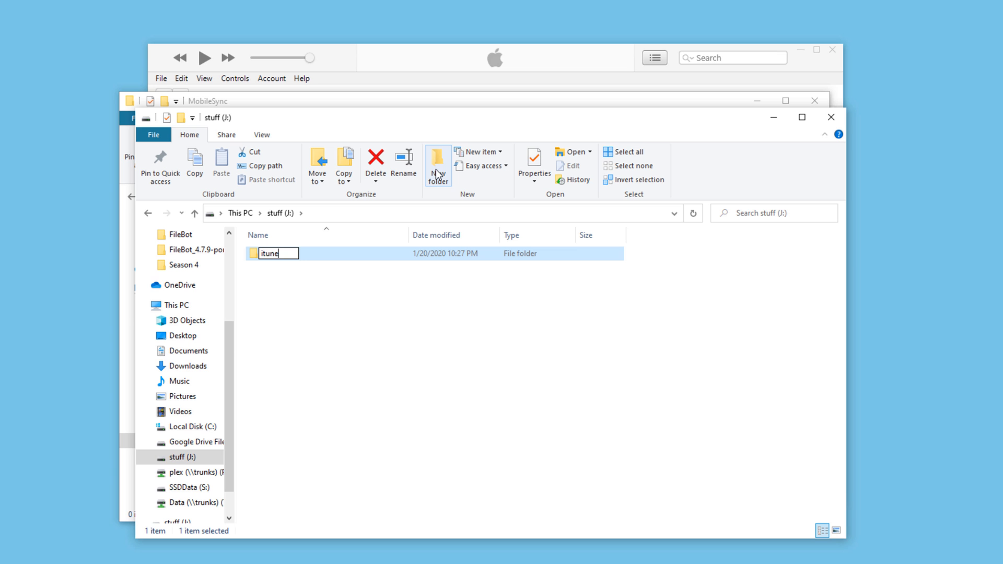
type("sbackup")
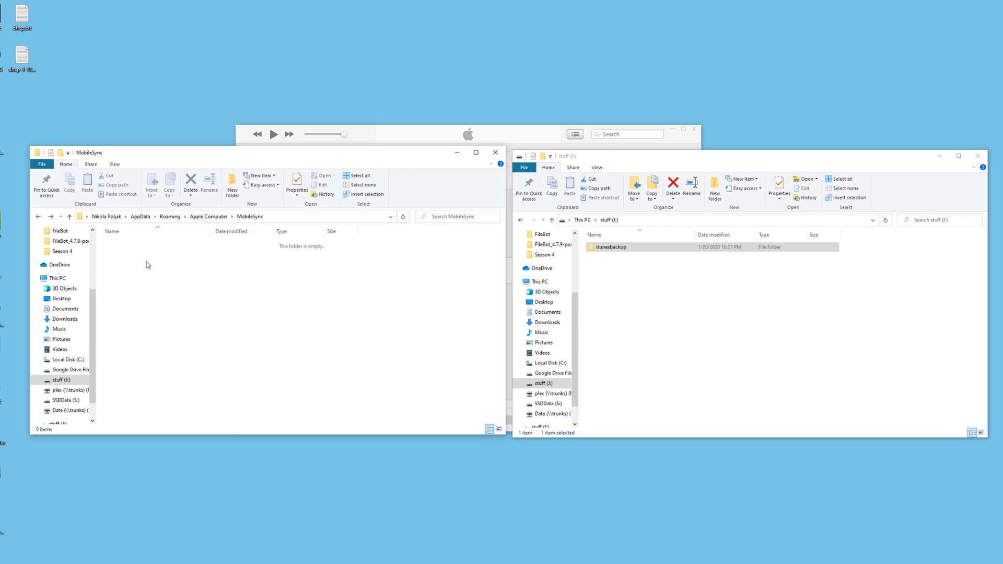
left_click(608, 246)
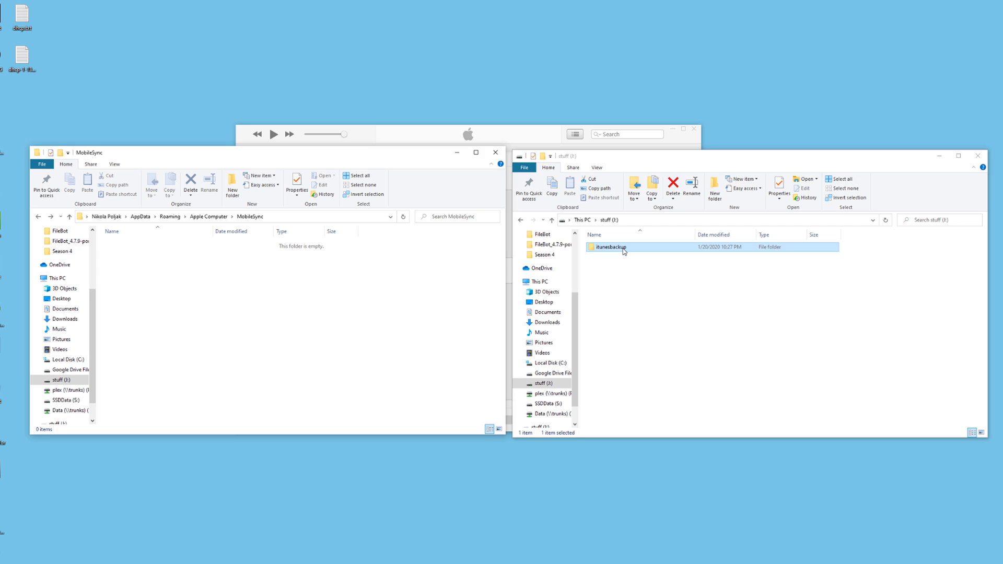
double_click(610, 248)
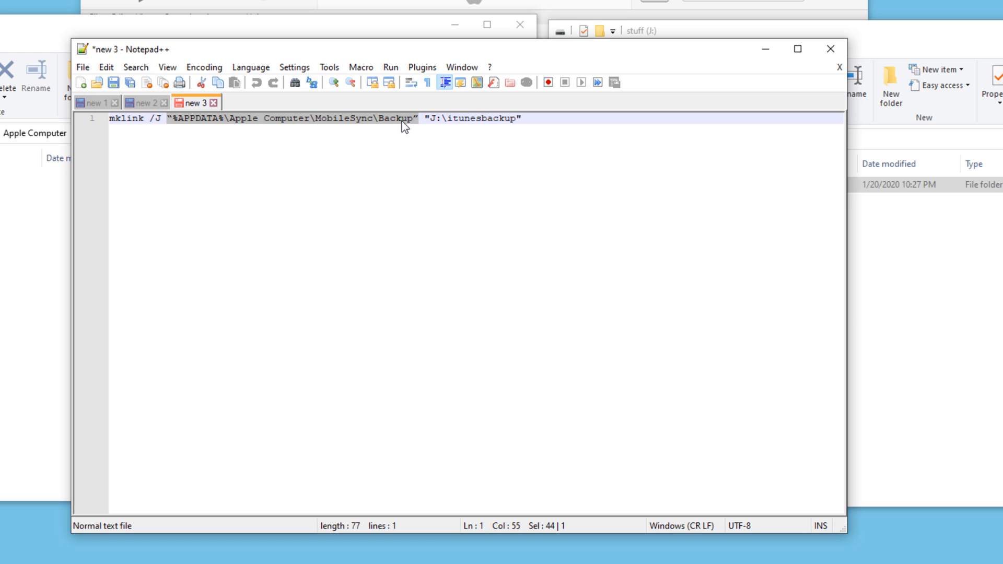
Step: Complete the mklink /J line with target J:\itunesbackup and select the whole command
left_click(377, 125)
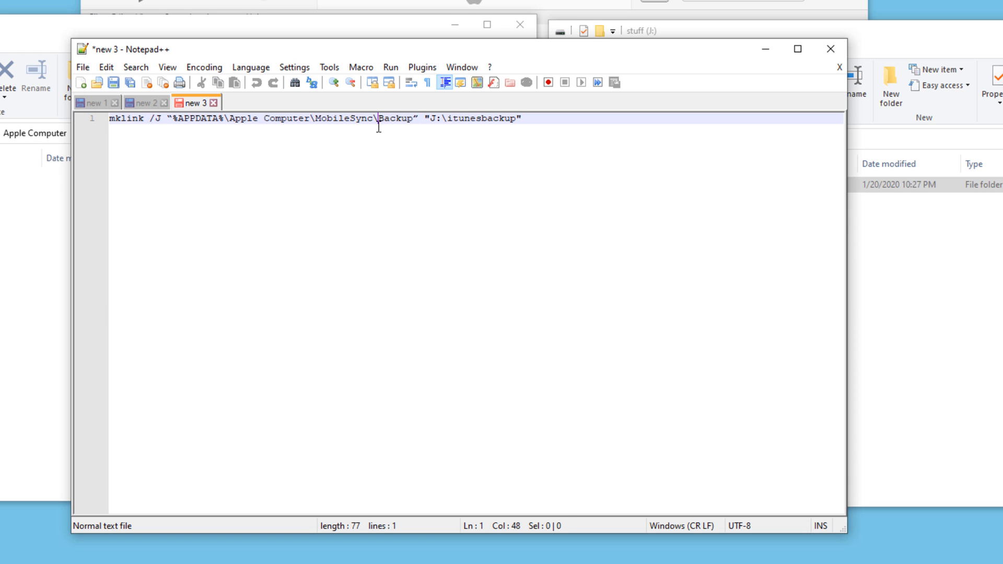
double_click(392, 118)
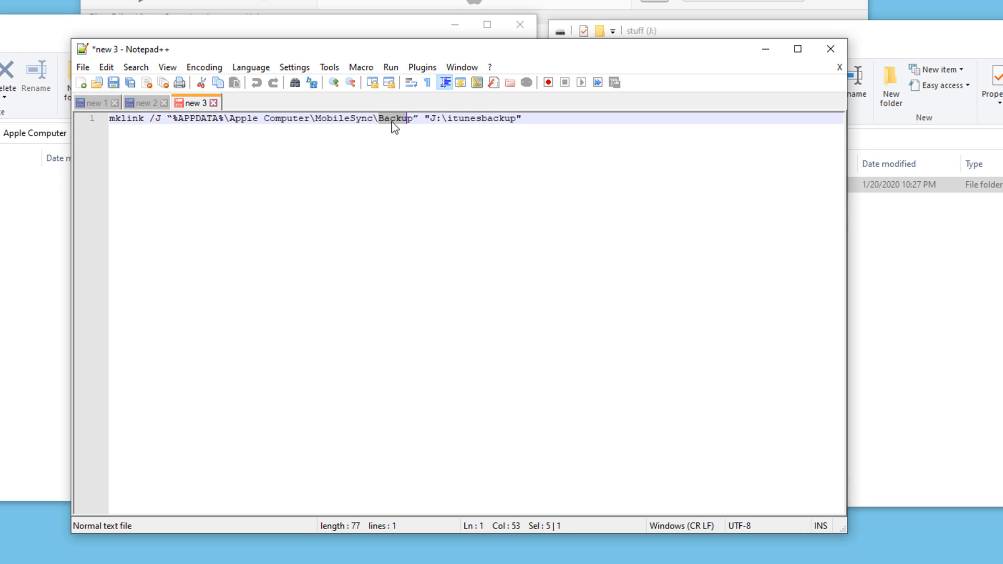
left_click(424, 118)
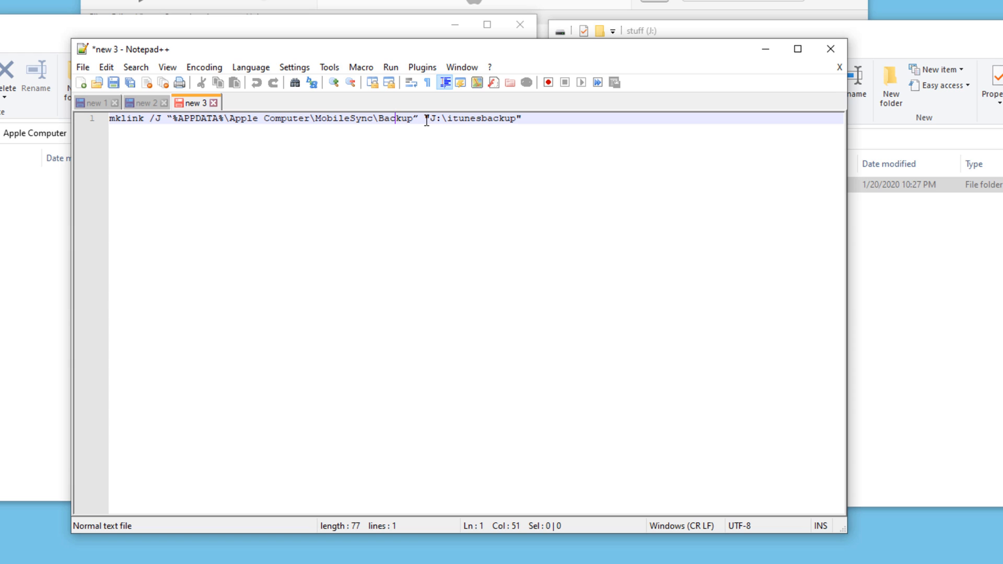
left_click_drag(425, 118, 524, 118)
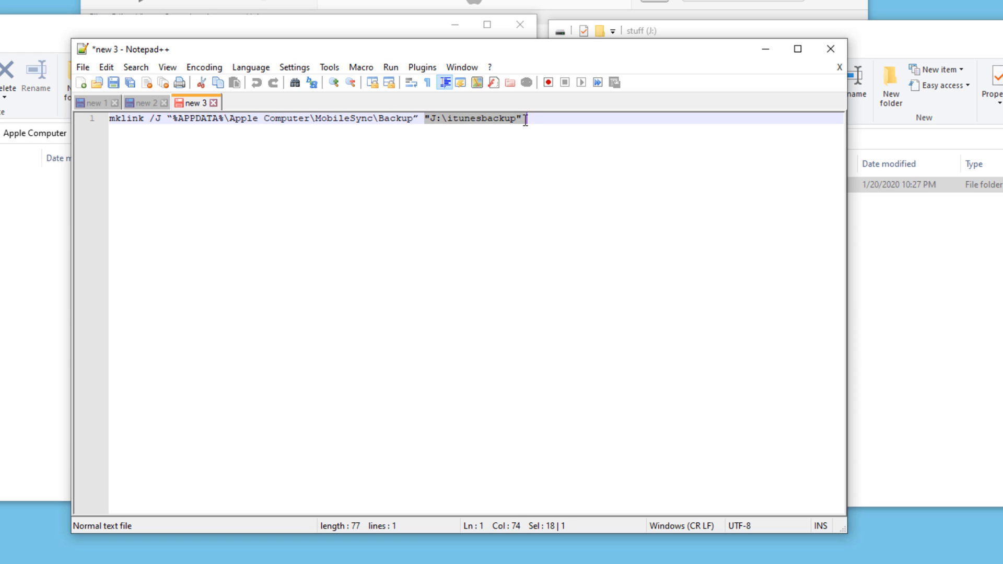
left_click(538, 118)
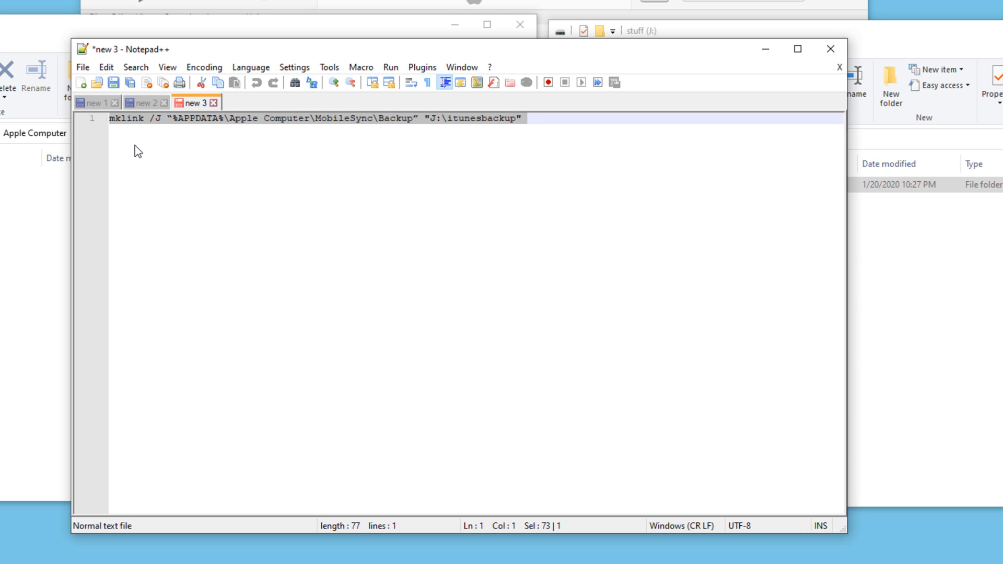
mouse_move(397, 59)
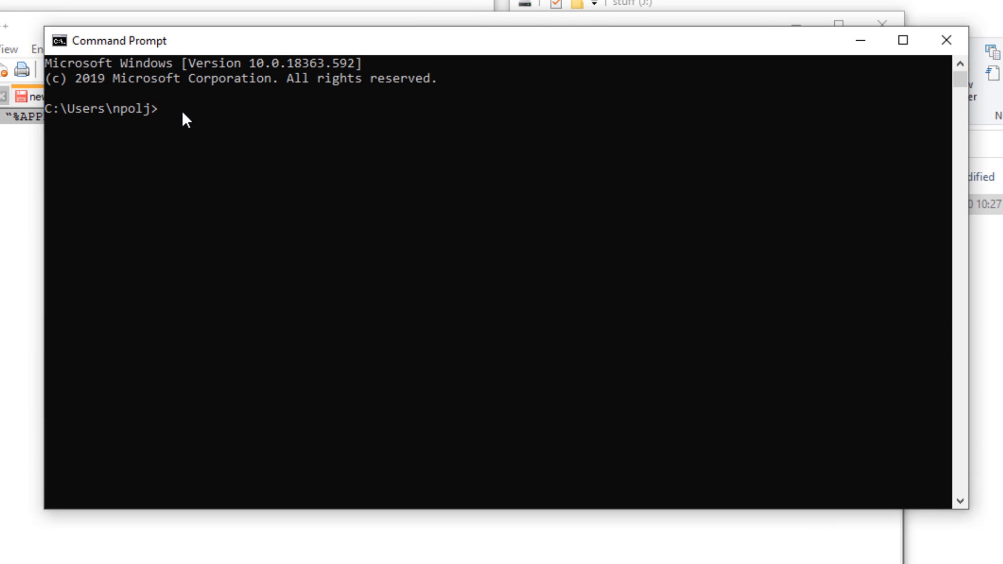
Step: Run mklink /J linking MobileSync\Backup to J:\itunesbackup in Command Prompt
type("mklink /J \"%APPDATA%\\Apple Computer\\MobileSync\\Backup\" \"J:\\itunesbackup\"")
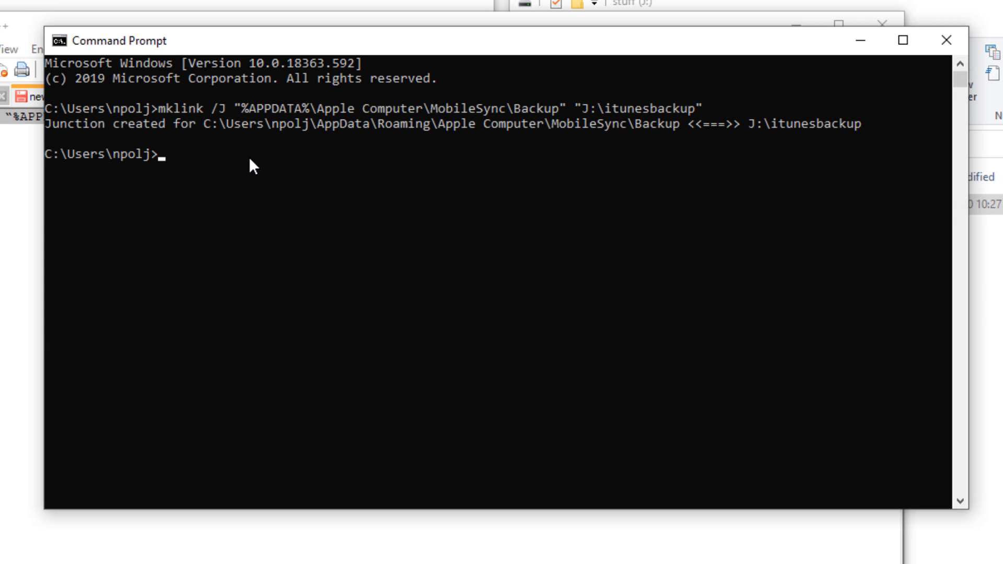
mouse_move(257, 141)
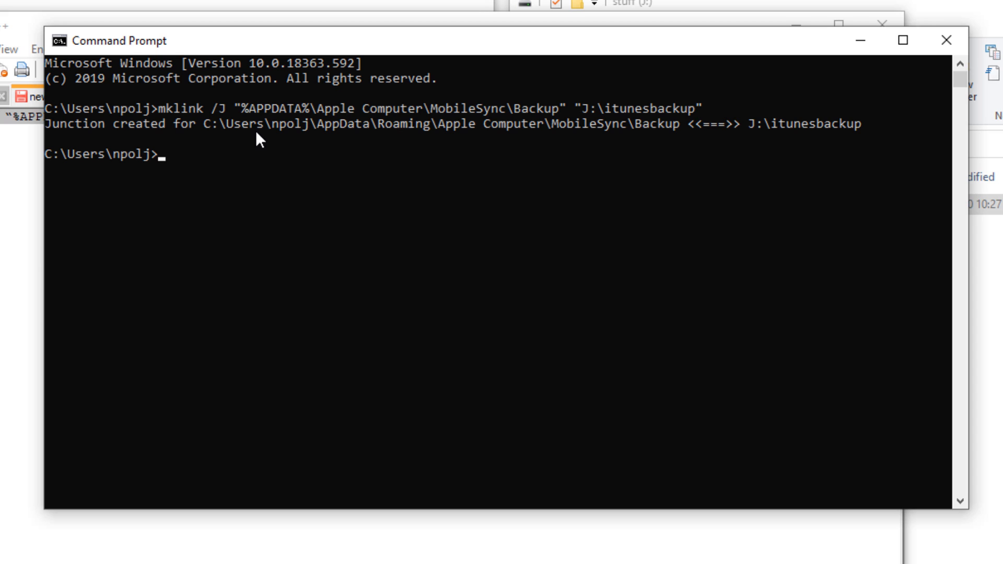
mouse_move(470, 143)
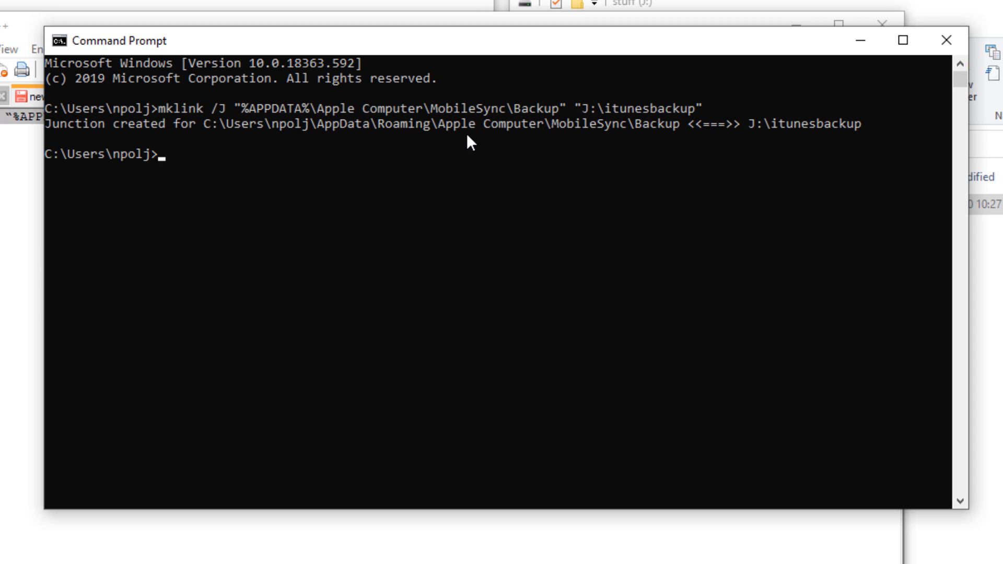
mouse_move(802, 138)
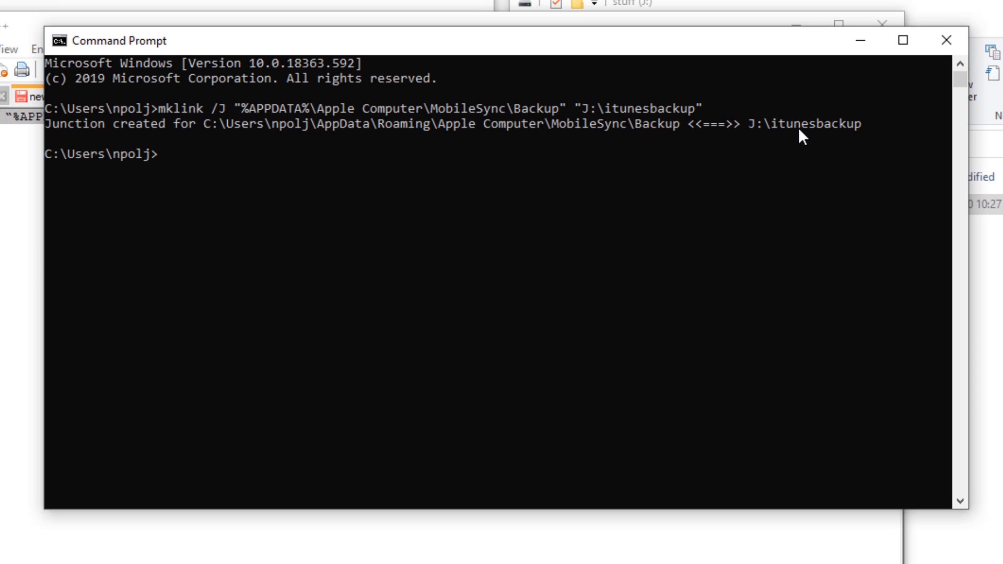
mouse_move(850, 136)
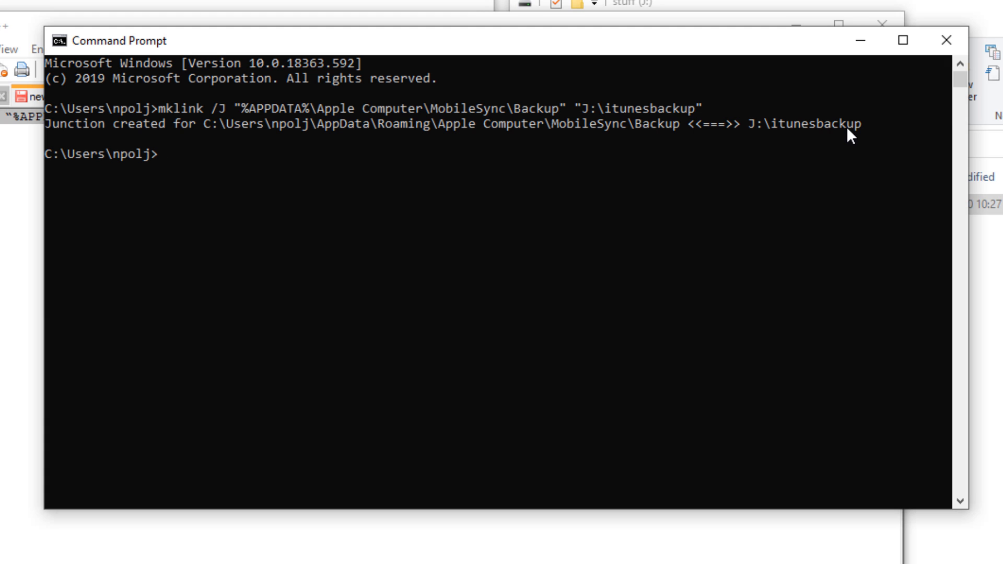
mouse_move(886, 25)
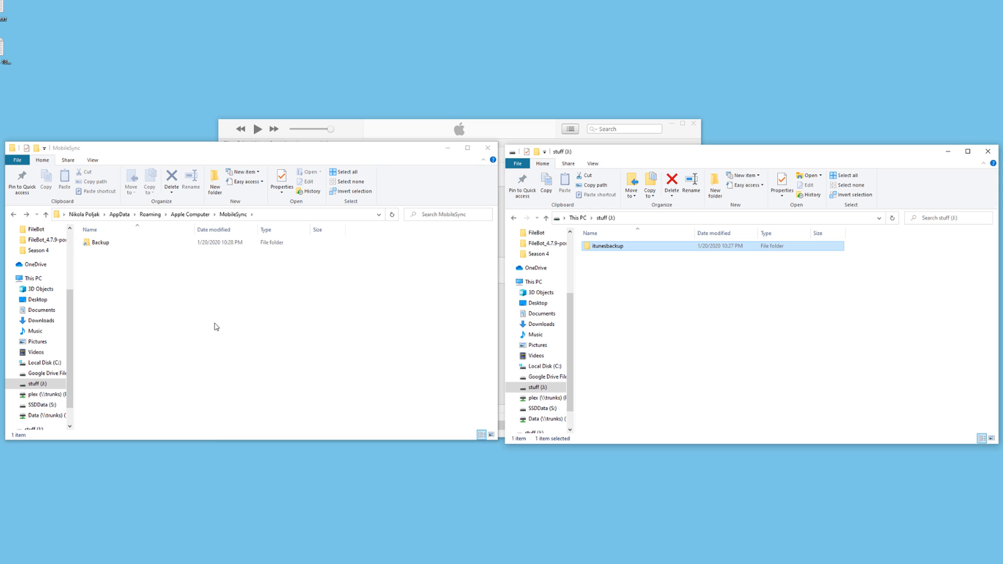
Step: Show the Backup link and J:\itunesbackup side by side, both containing test.txt
left_click(100, 243)
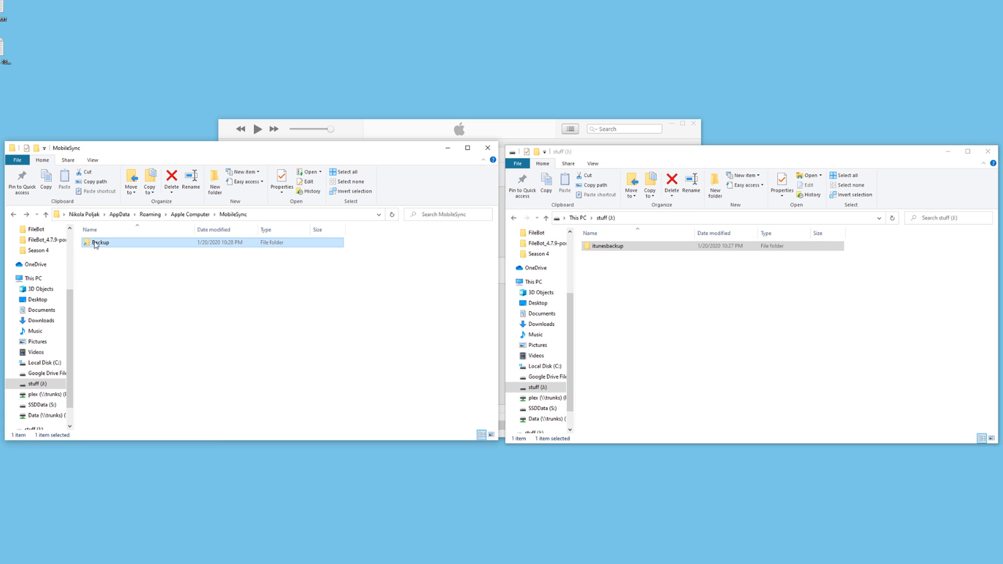
mouse_move(93, 243)
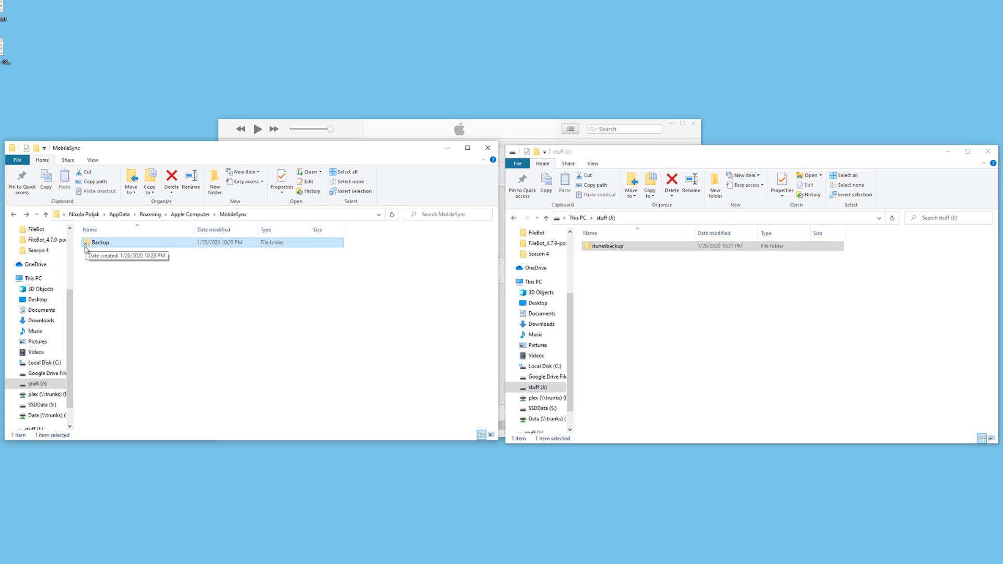
mouse_move(696, 276)
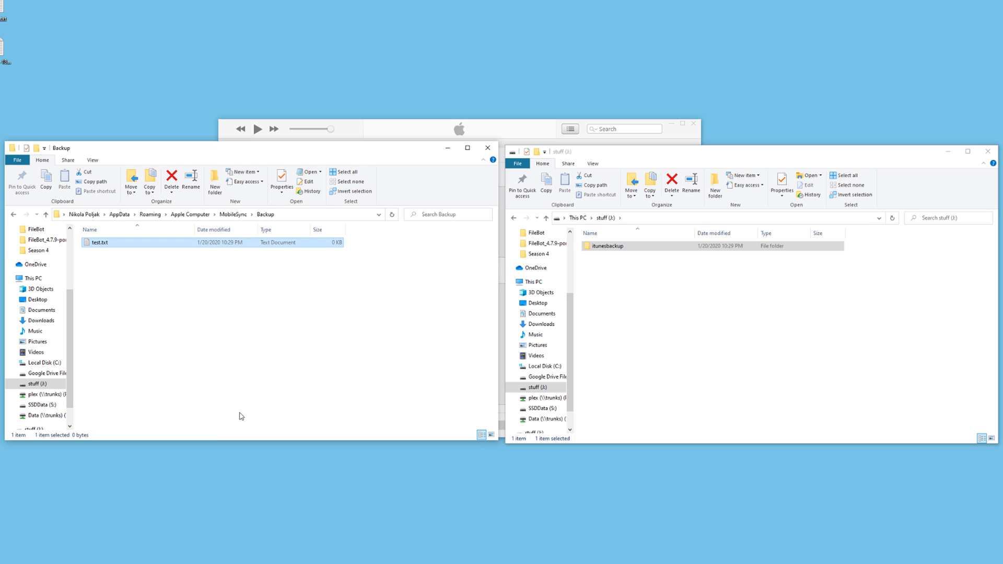
left_click(609, 245)
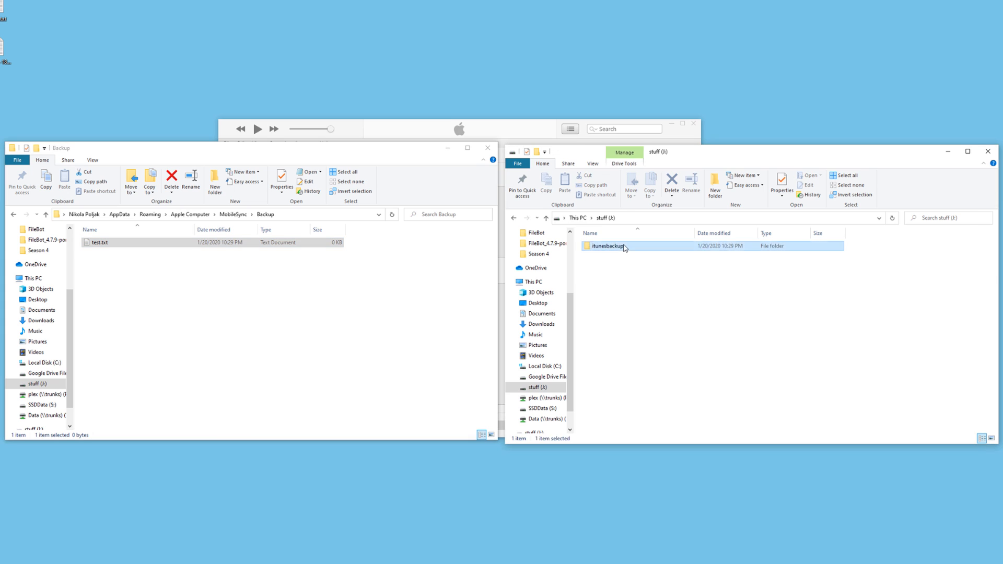
double_click(606, 245)
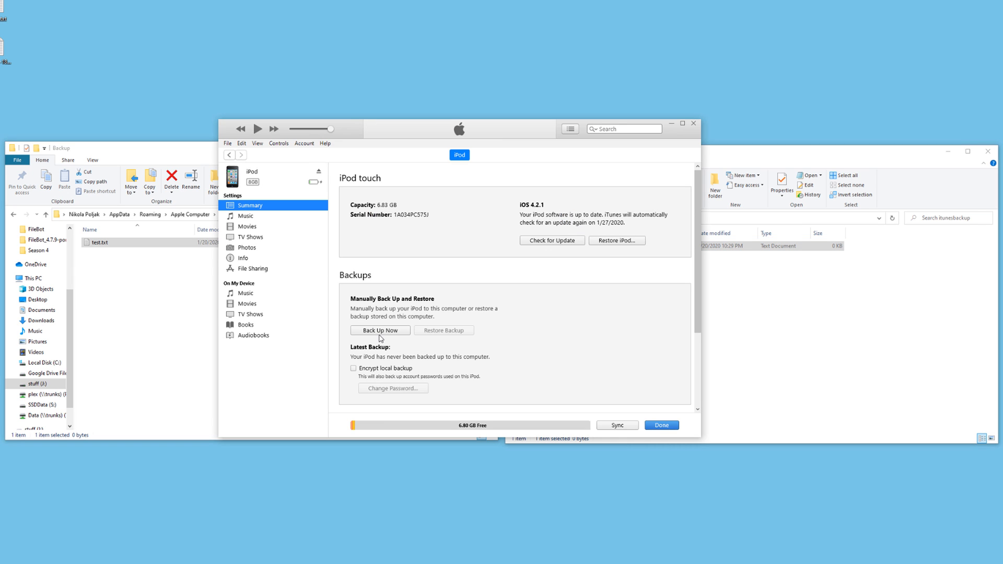
Step: Back up the iPod now and see the new device-ID folder in both locations
left_click(379, 331)
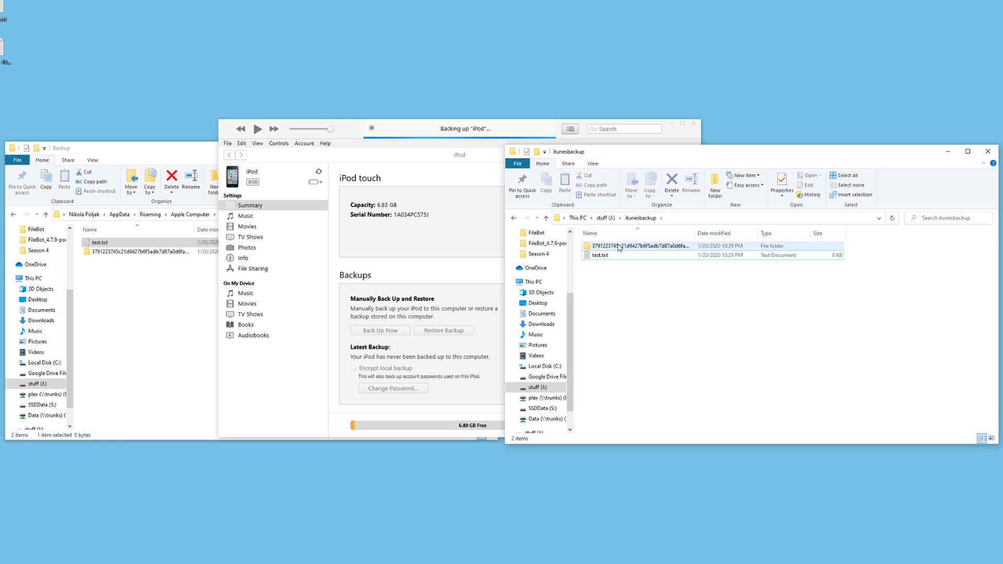
left_click(640, 246)
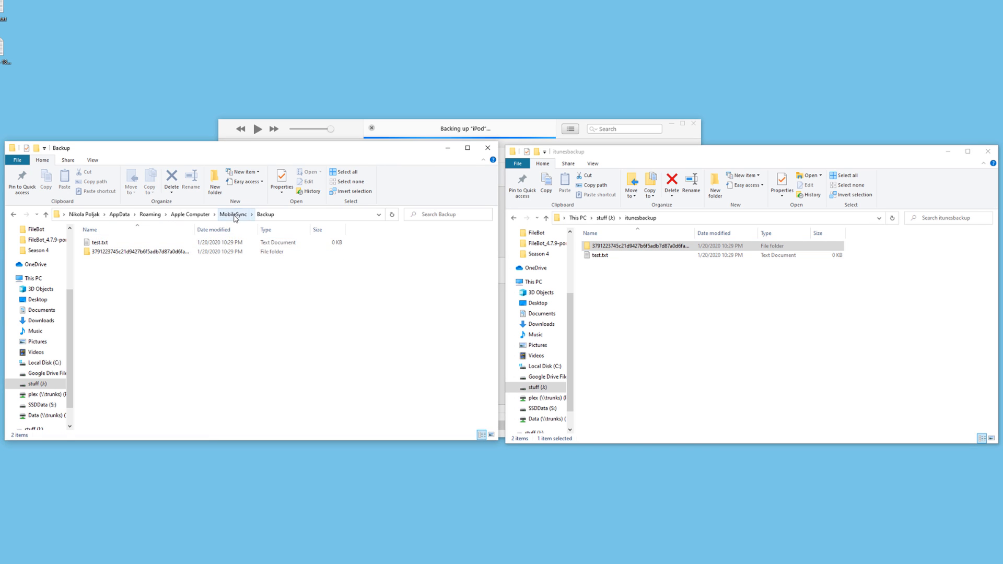
left_click(233, 214)
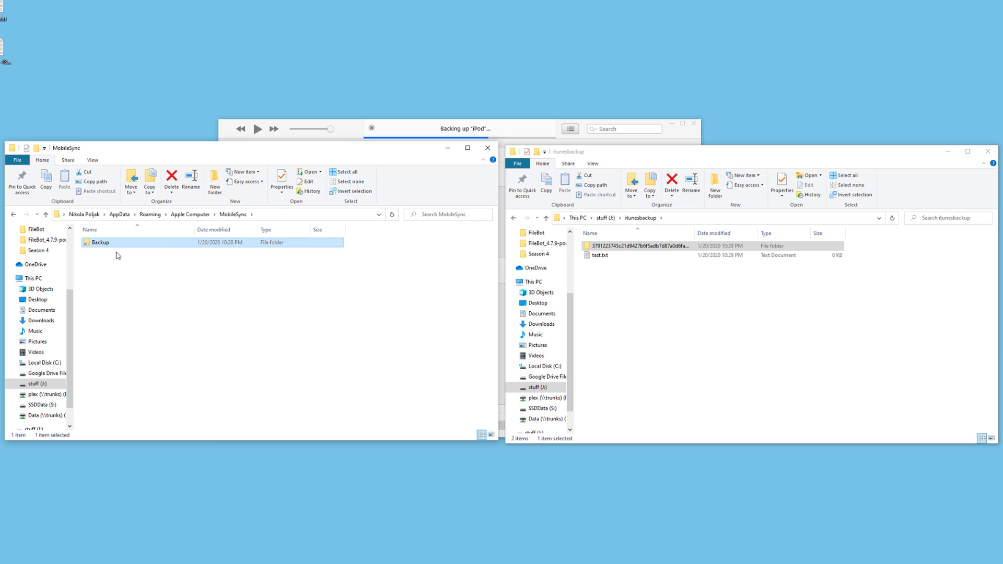
double_click(101, 241)
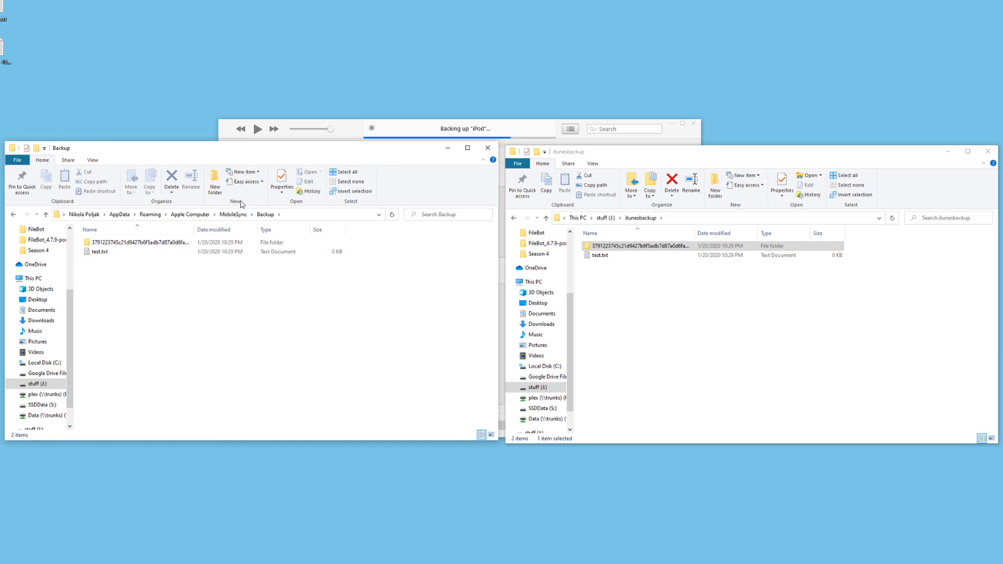
left_click(101, 251)
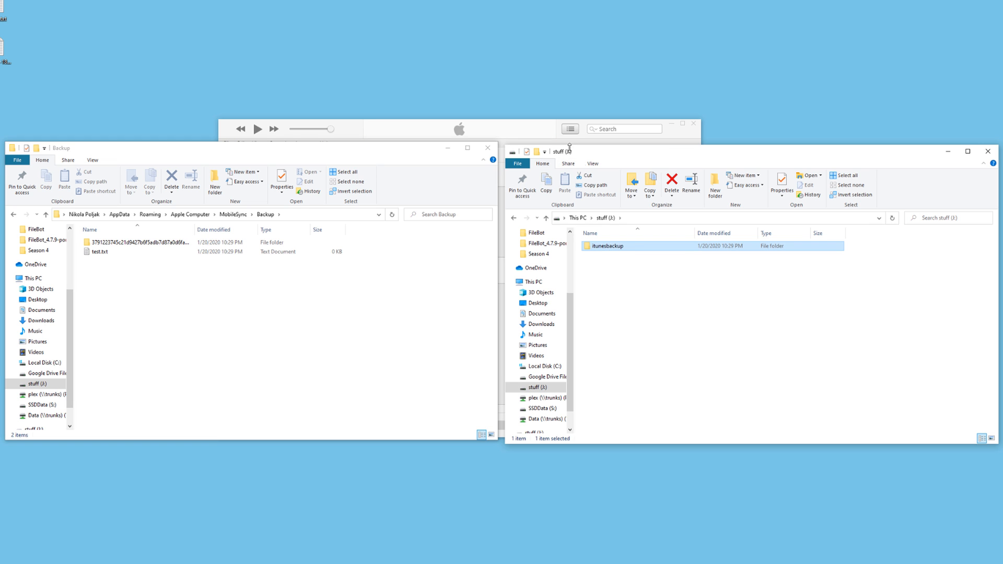
Step: Compare the device-ID folder's files through both paths, then close the window
double_click(608, 246)
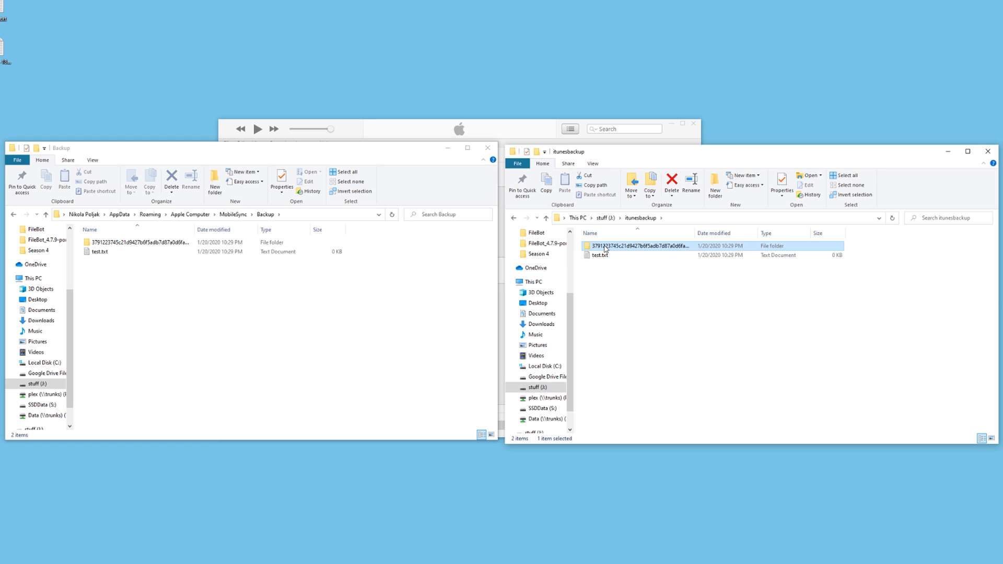
double_click(639, 246)
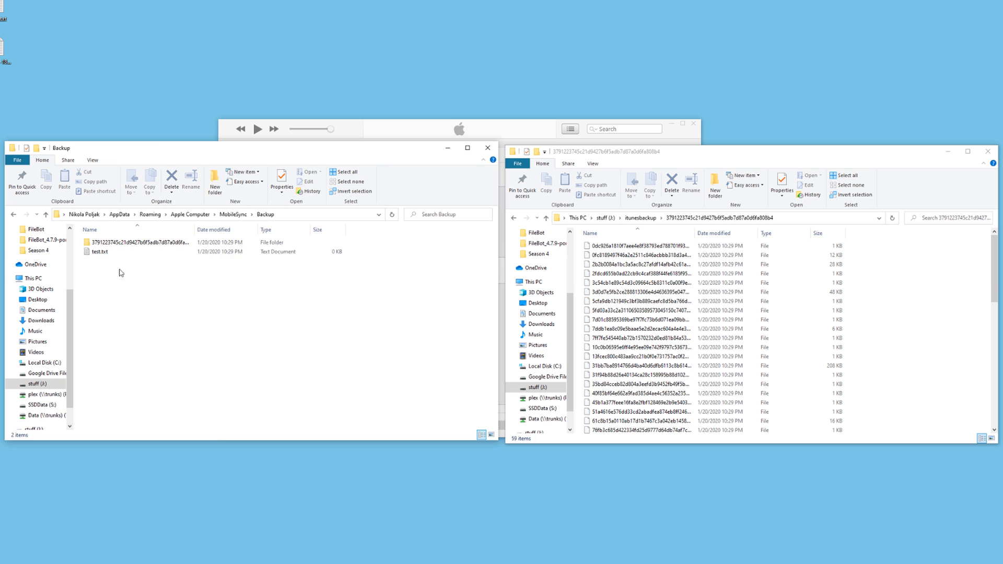
double_click(137, 242)
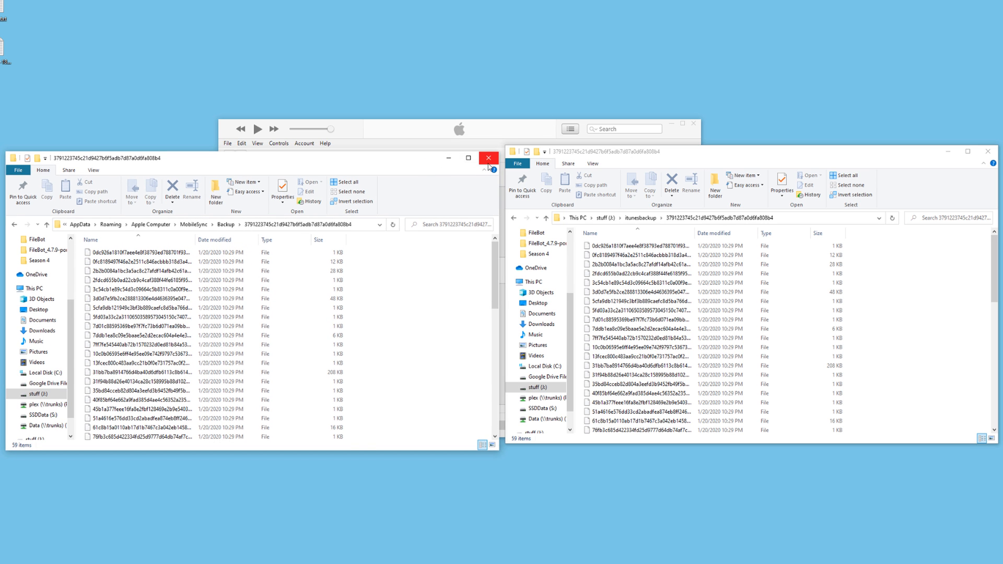
left_click(489, 158)
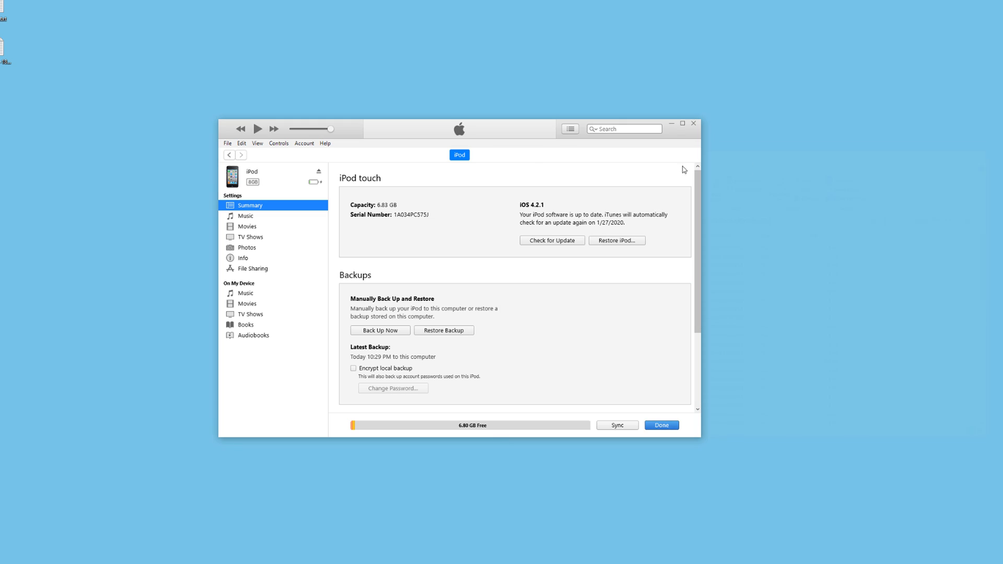
mouse_move(548, 146)
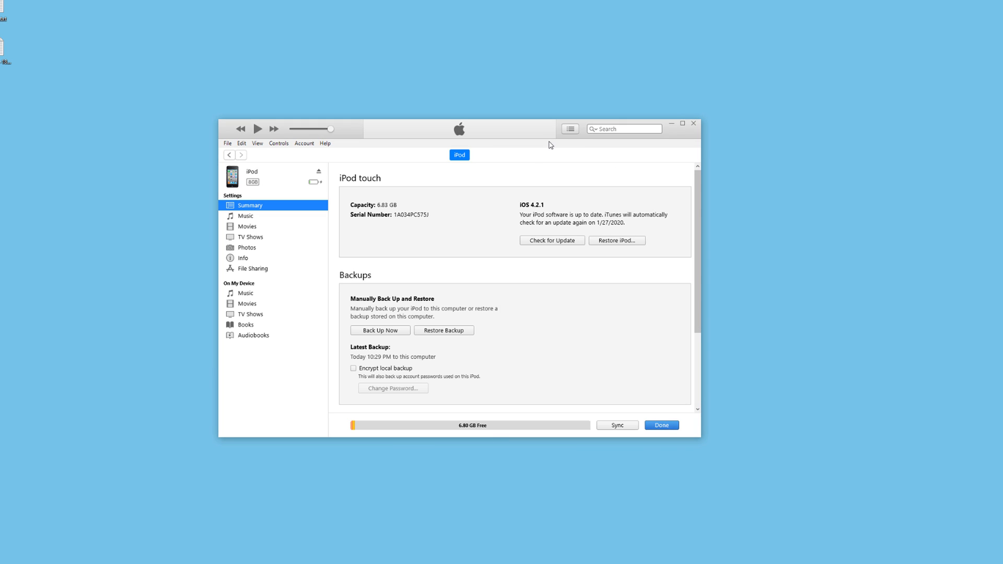